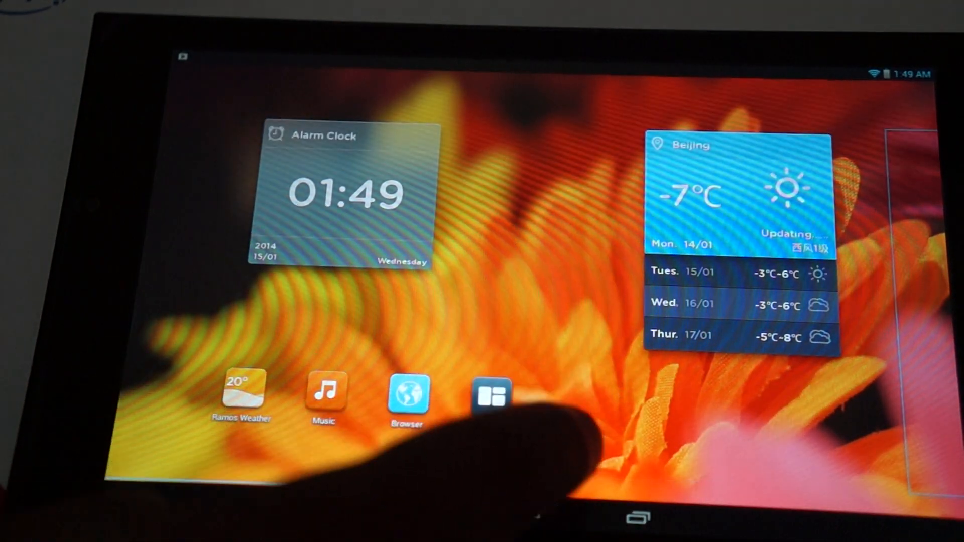
# - Launch the Music player from its home screen icon
pyautogui.click(491, 398)
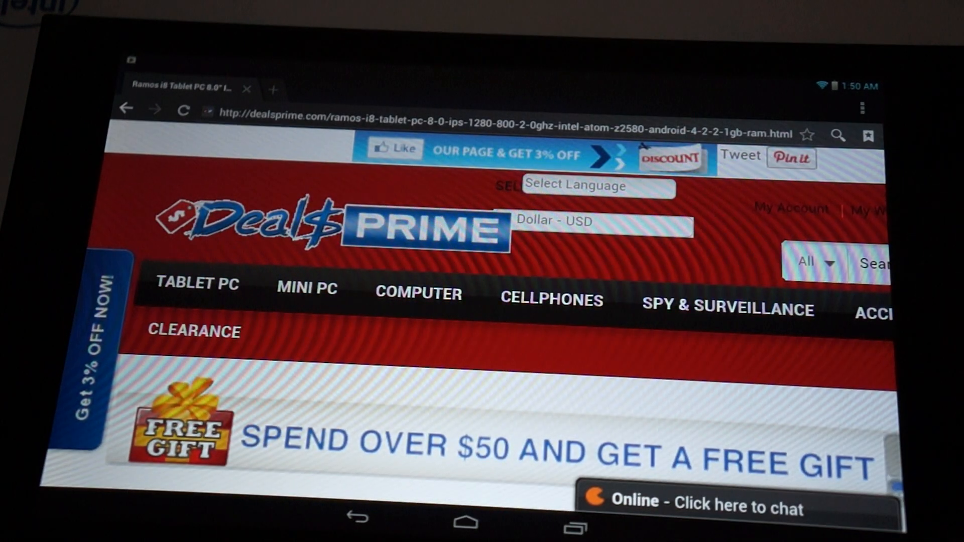
# - Scroll down the DealsPrime Ramos i8 tablet product page
pyautogui.scroll(-3)
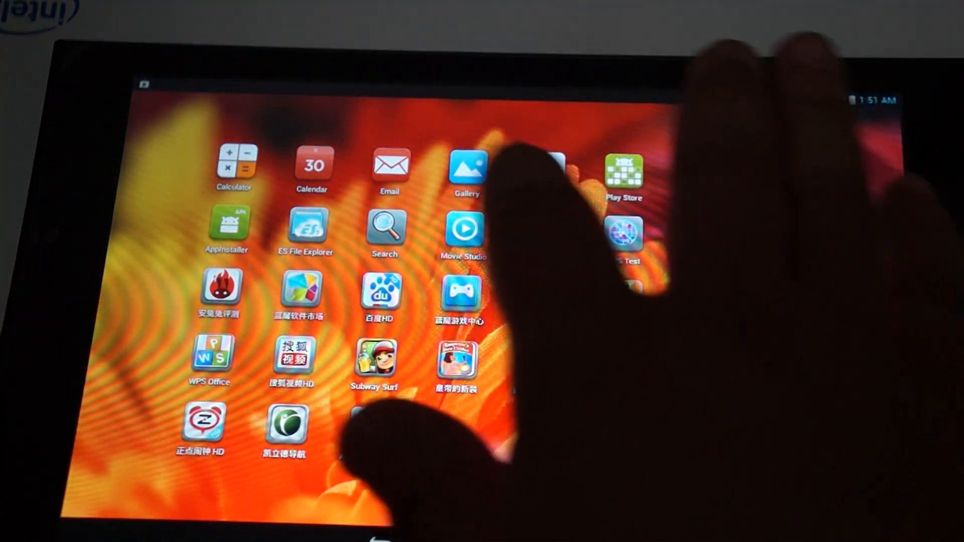
# - Launch Gallery and view its albums, including Camera and Pictures2
pyautogui.click(466, 166)
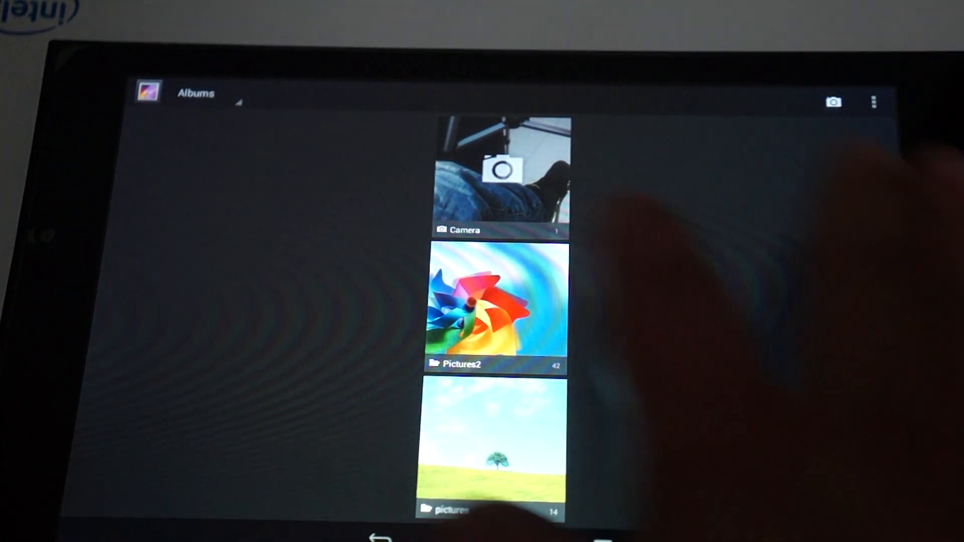
pyautogui.click(504, 174)
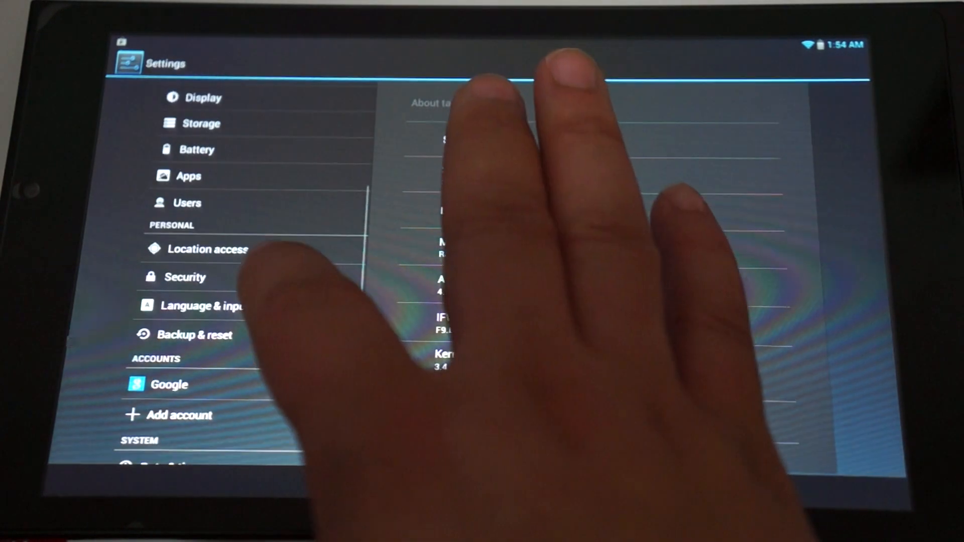
# - Move from About tablet to the Apps page listing downloaded apps
pyautogui.click(205, 306)
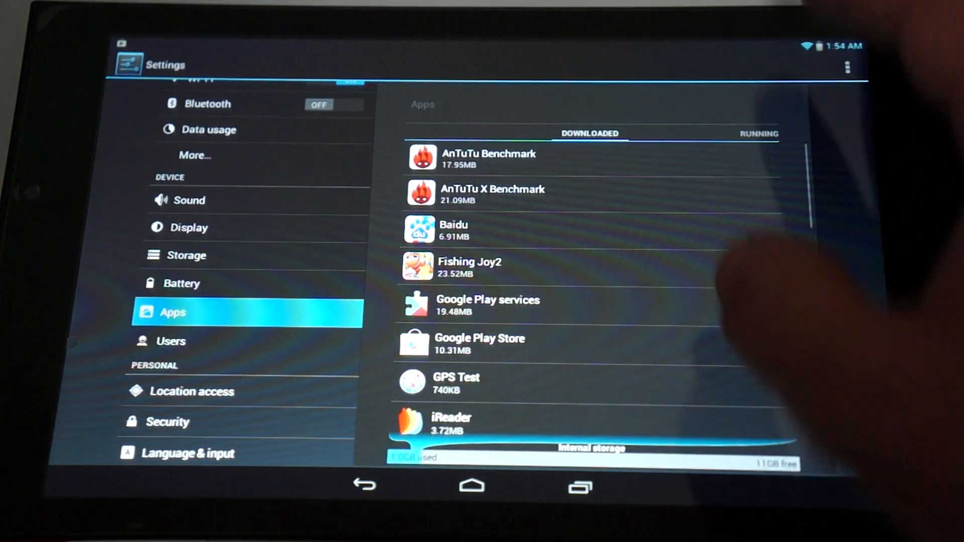
# - Scroll the ALL apps list to its last entries and internal storage summary
pyautogui.scroll(-3)
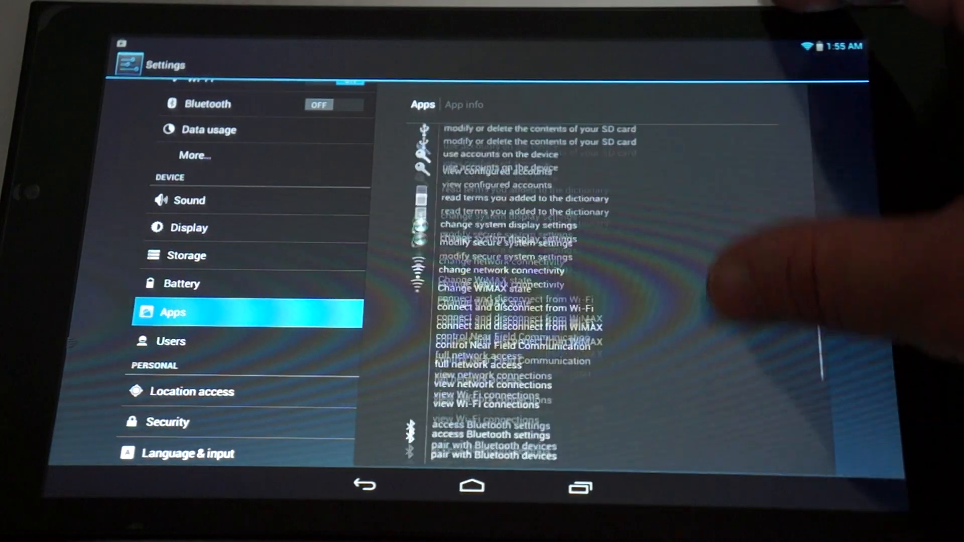
pyautogui.scroll(-3)
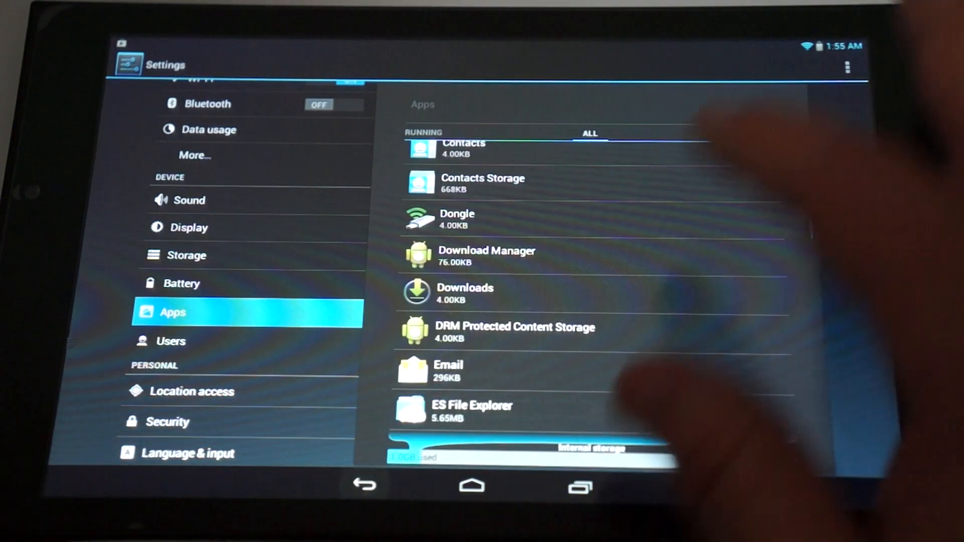
pyautogui.scroll(-3)
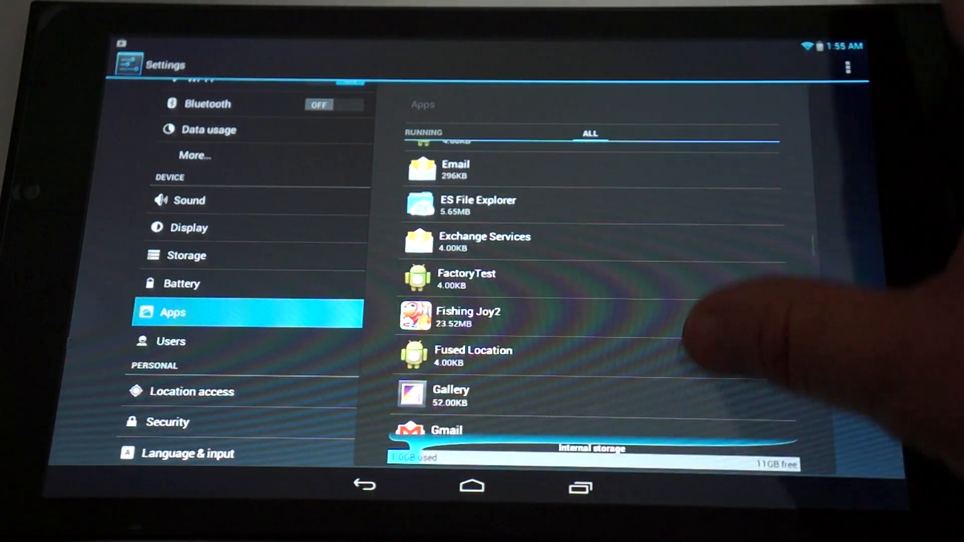
pyautogui.scroll(-3)
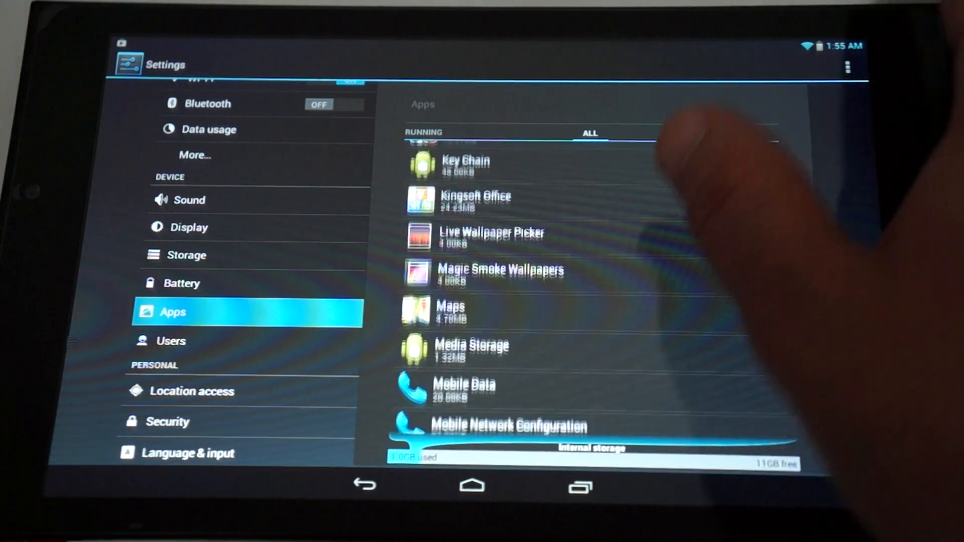
pyautogui.scroll(-3)
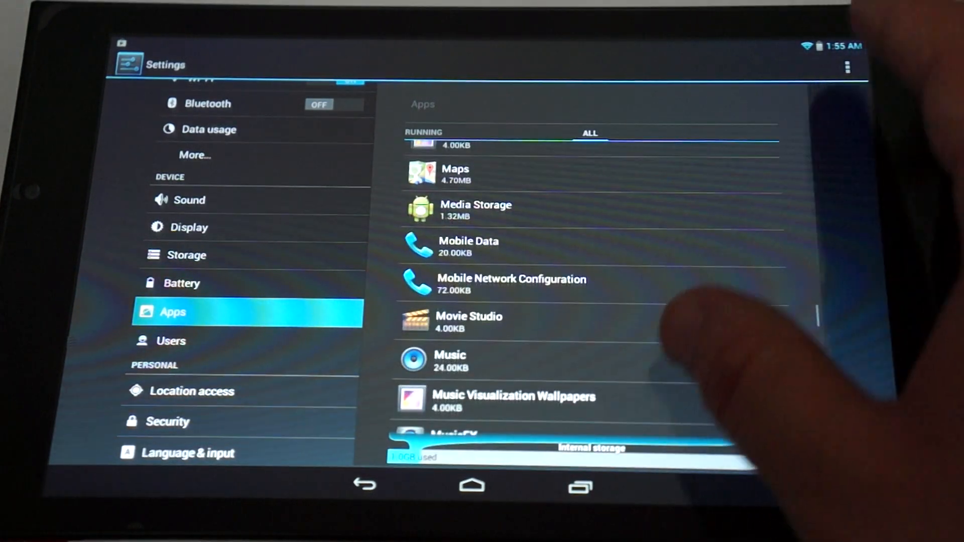
pyautogui.click(449, 360)
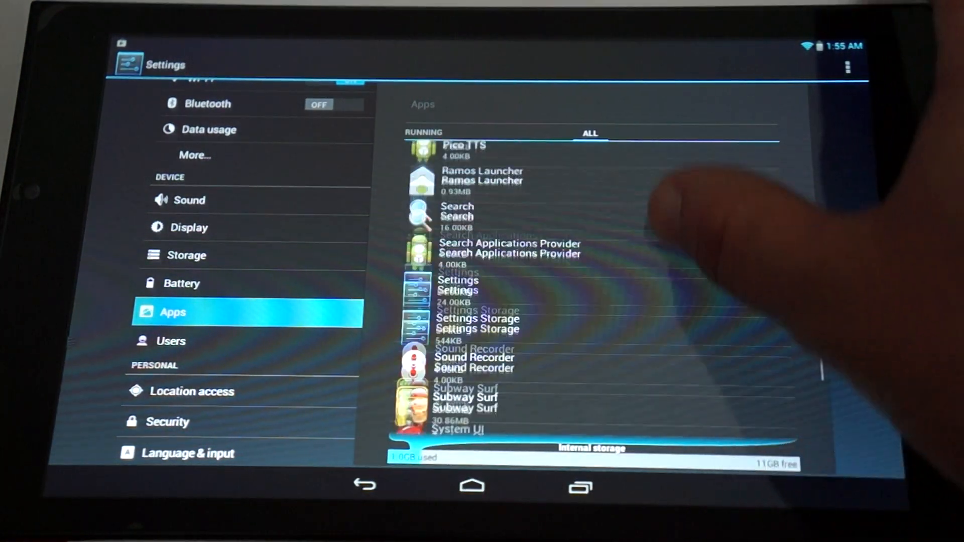
pyautogui.scroll(-3)
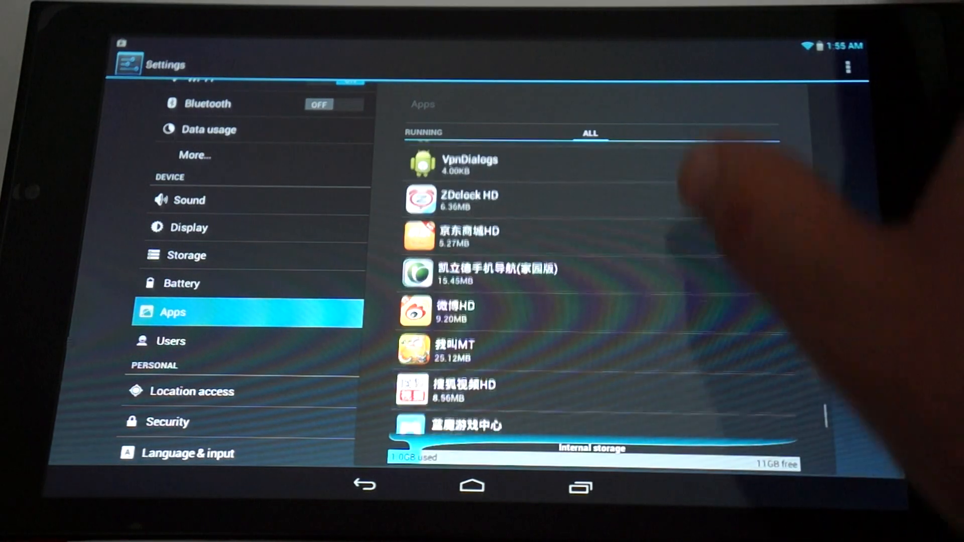
pyautogui.scroll(-3)
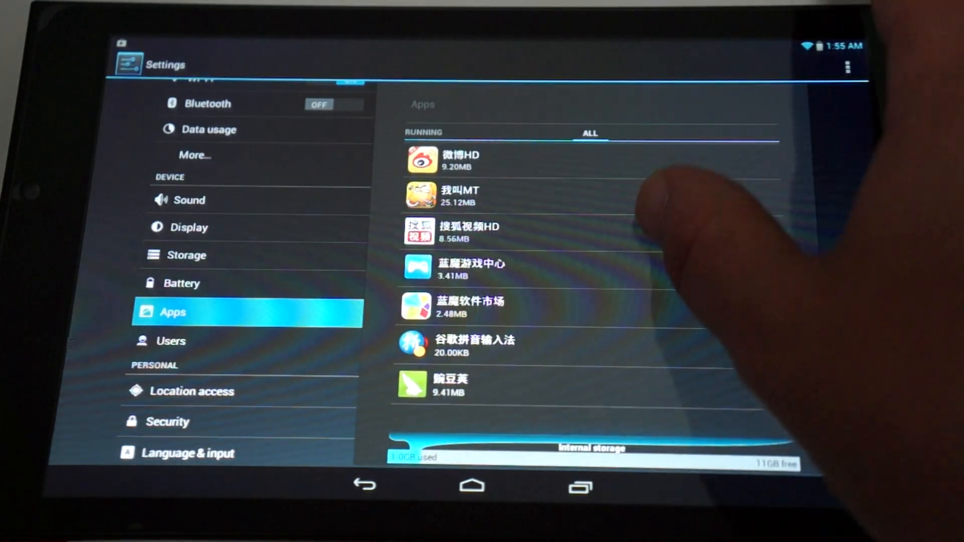
pyautogui.scroll(-3)
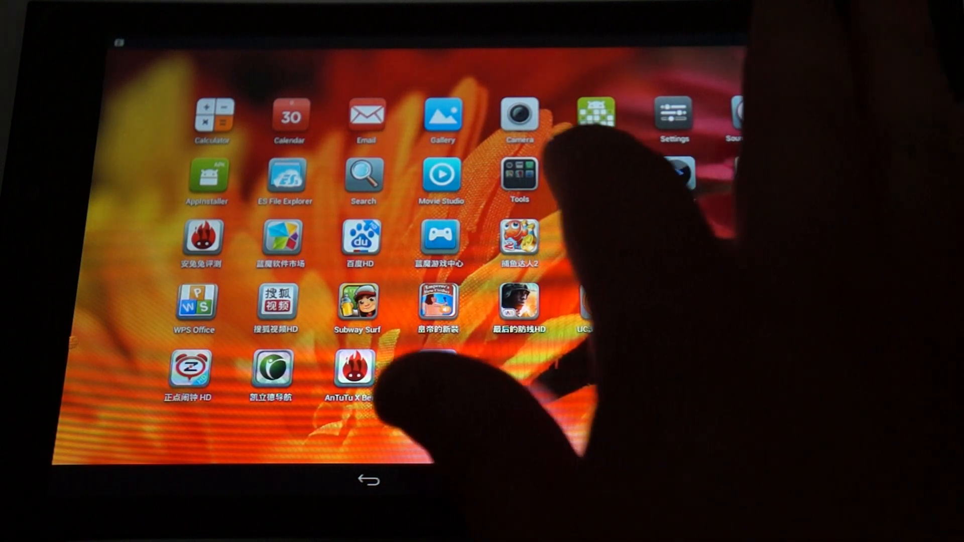
# - Launch WPS Office to reach the About Kingsoft Office.doc welcome document
pyautogui.click(519, 178)
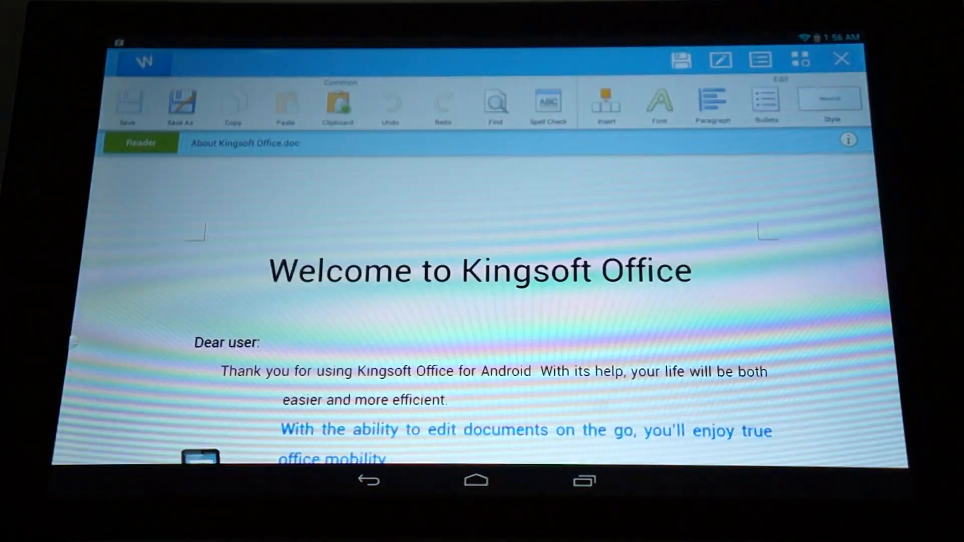
# - Scroll the home screen showing the clock, weather and Kingsoft Office widgets
pyautogui.scroll(-3)
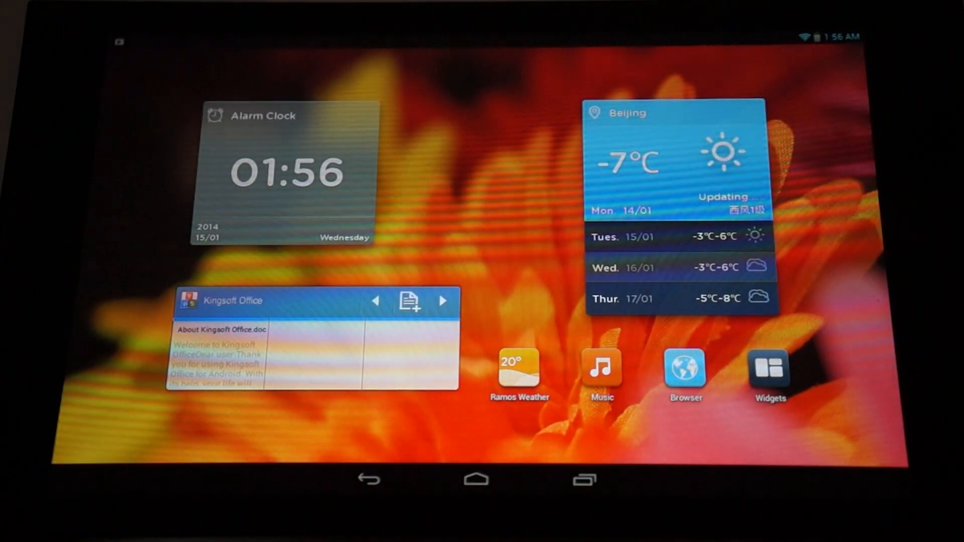
# - Launch the Browser from its home screen shortcut
pyautogui.click(686, 371)
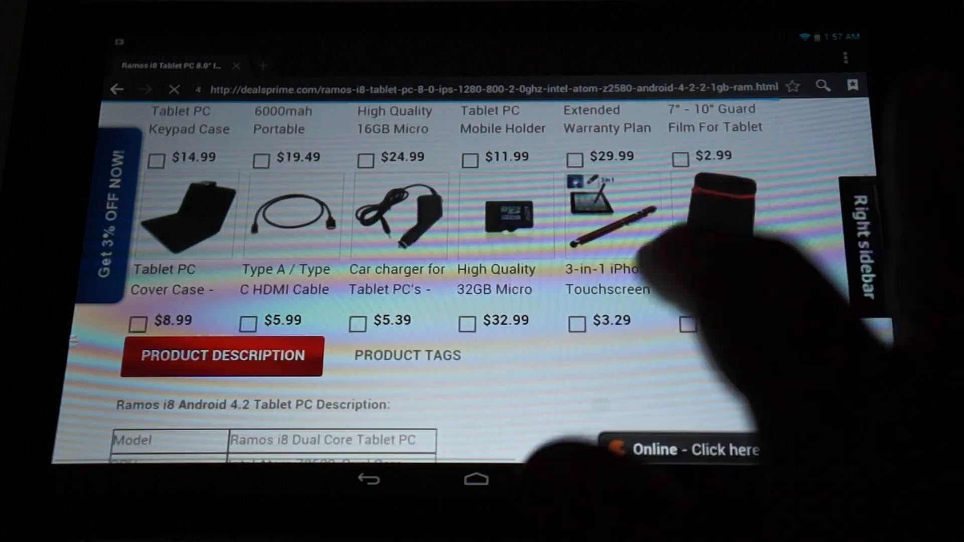
# - Scroll the Ramos i8 page past accessories and the spec table to Package including
pyautogui.scroll(-3)
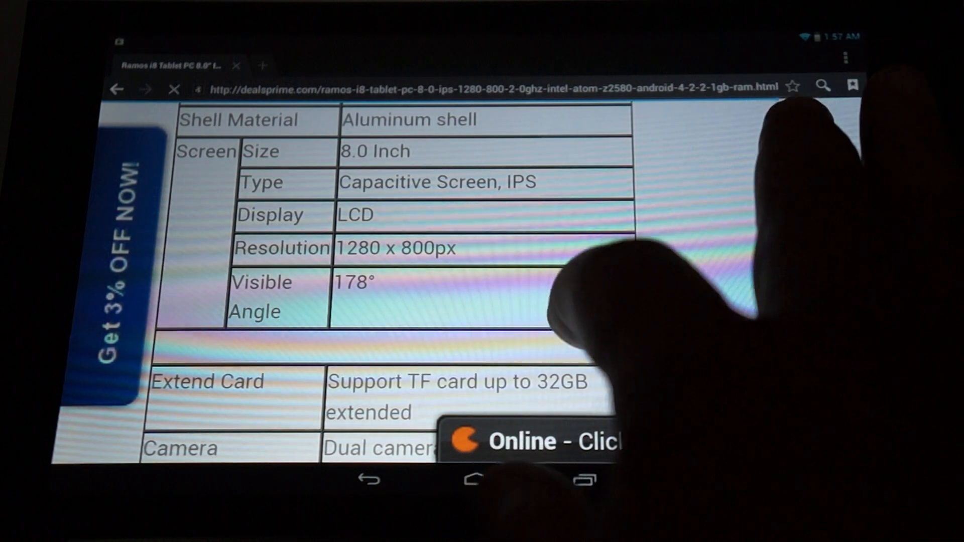
pyautogui.scroll(-3)
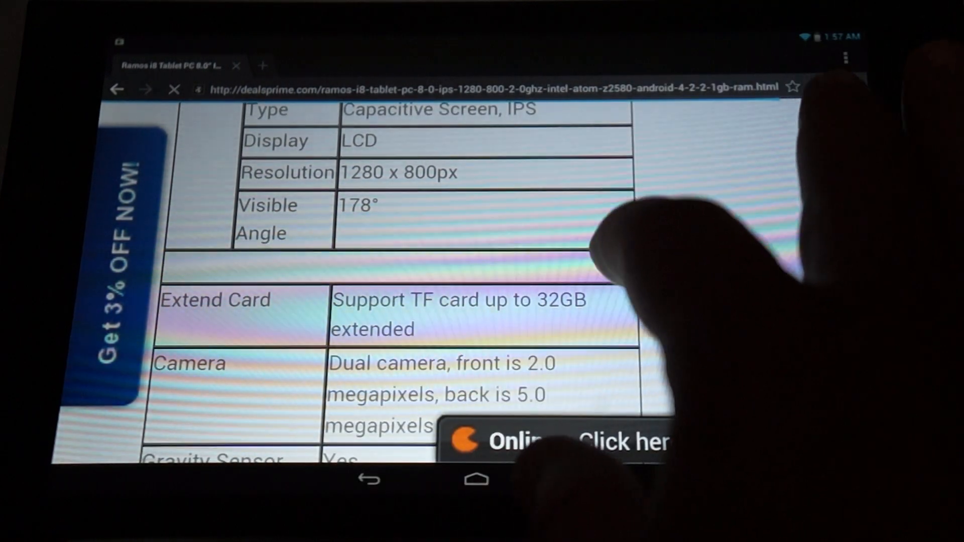
pyautogui.scroll(-3)
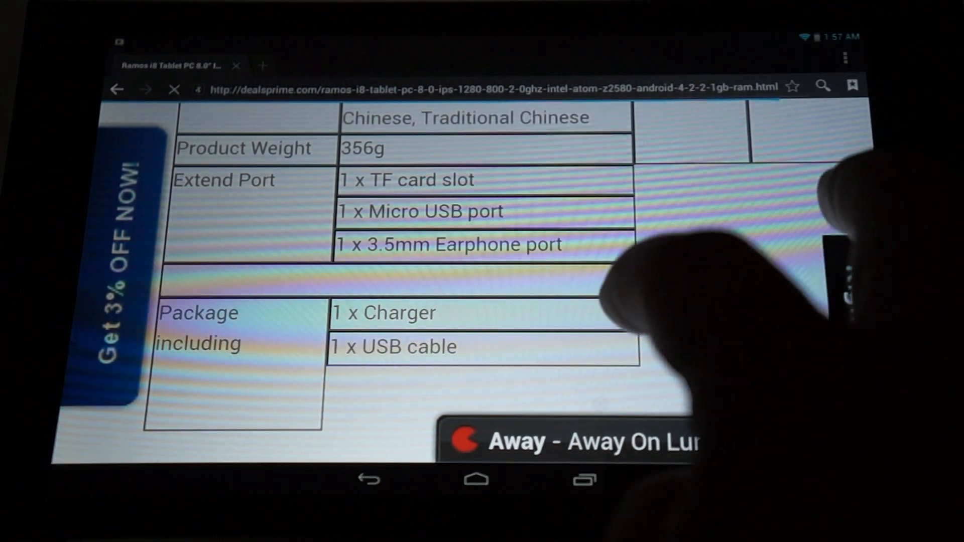
pyautogui.scroll(-3)
pyautogui.write('mtv.com')
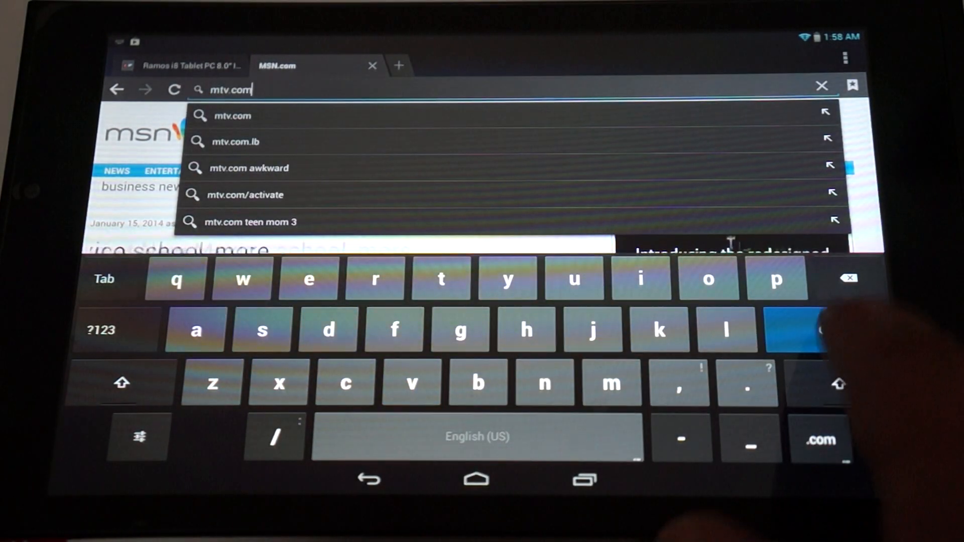
# - Load mtv.com in the second browser tab
pyautogui.click(231, 116)
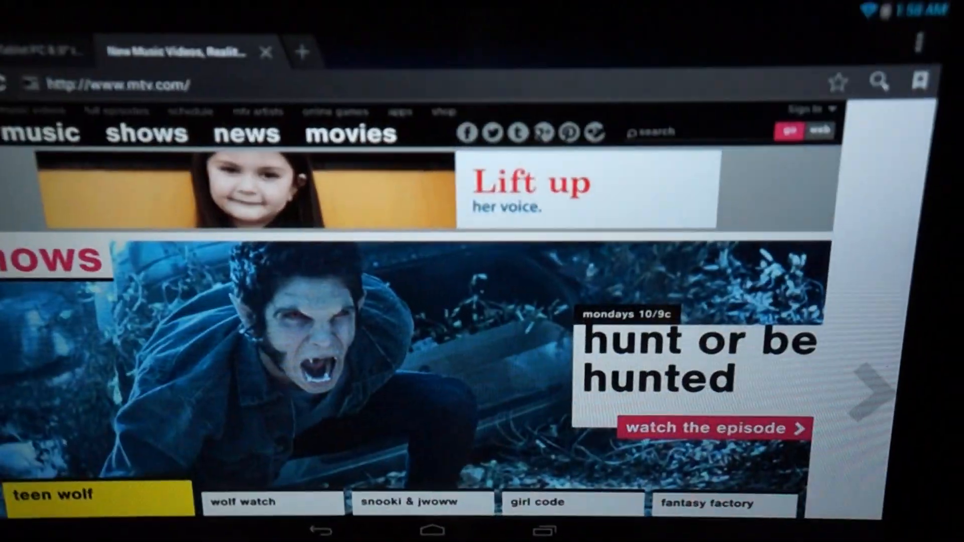
# - Advance the mtv.com shows banner to 'kickin' it with the carver twins'
pyautogui.click(250, 501)
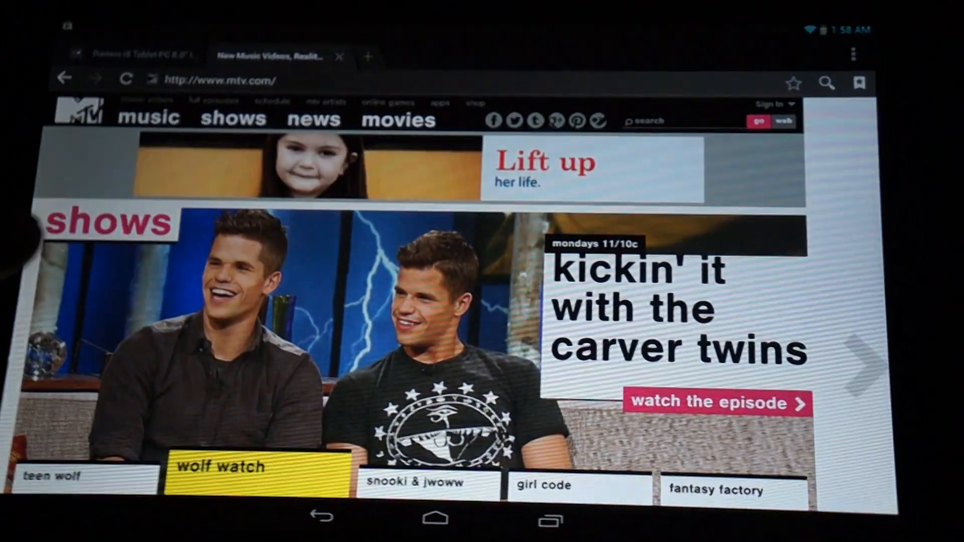